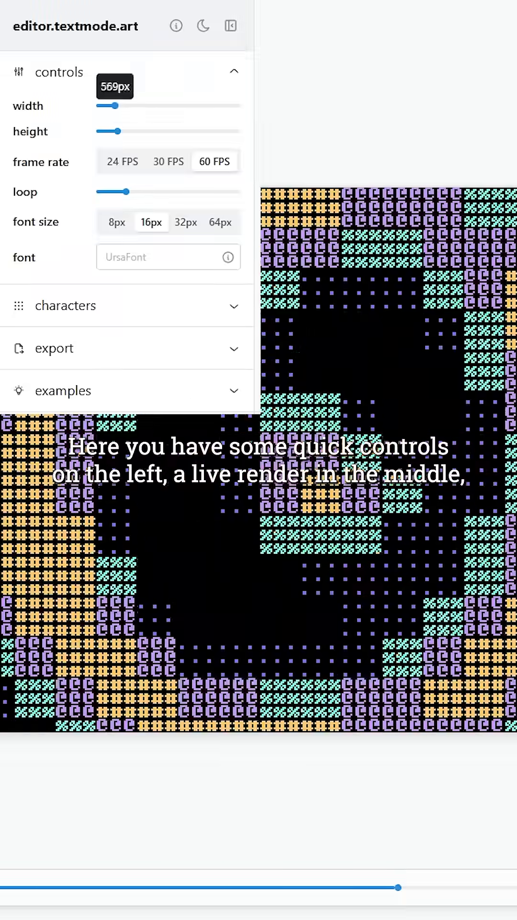
# - Widen the render to 985px and scroll the character grid from Basic Latin into Latin-1 Supplement
pyautogui.moveTo(114, 106); pyautogui.dragTo(136, 105)
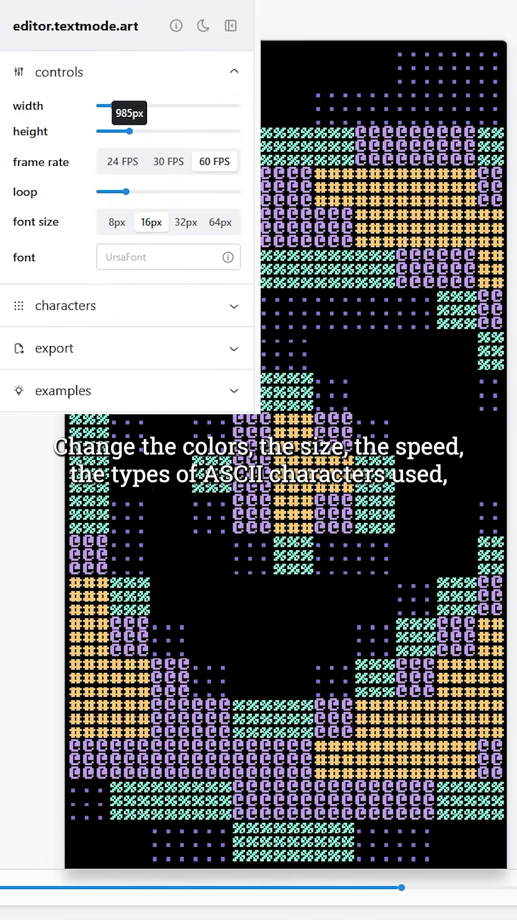
pyautogui.click(66, 305)
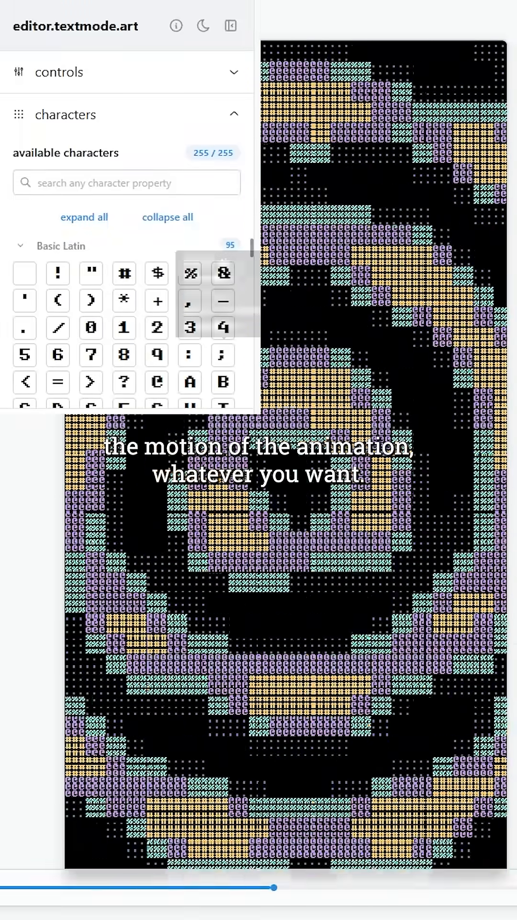
pyautogui.scroll(-3)
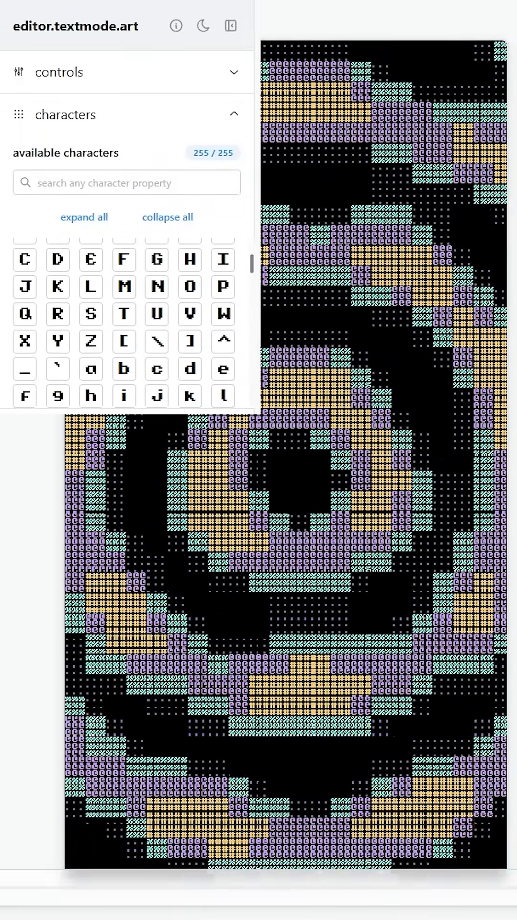
pyautogui.scroll(-3)
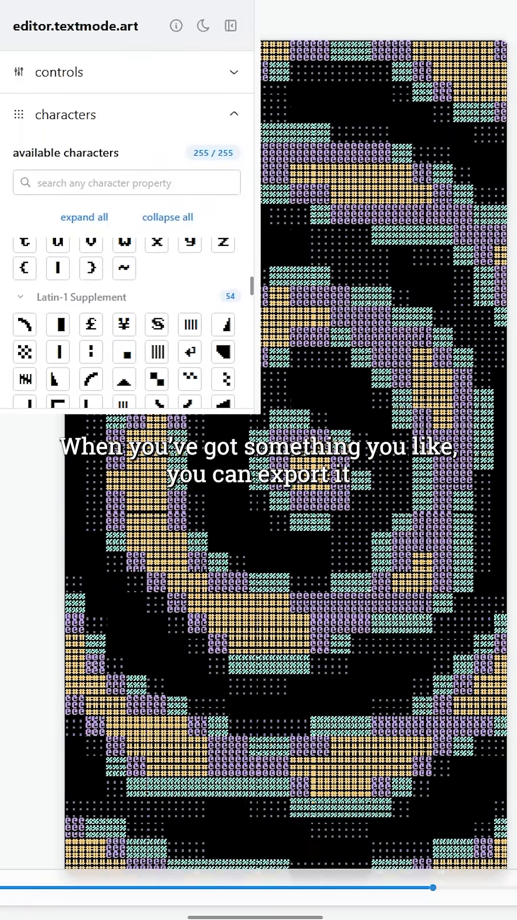
# - Choose WEBM video as the export format, giving 300 frames at 60 fps
pyautogui.click(56, 156)
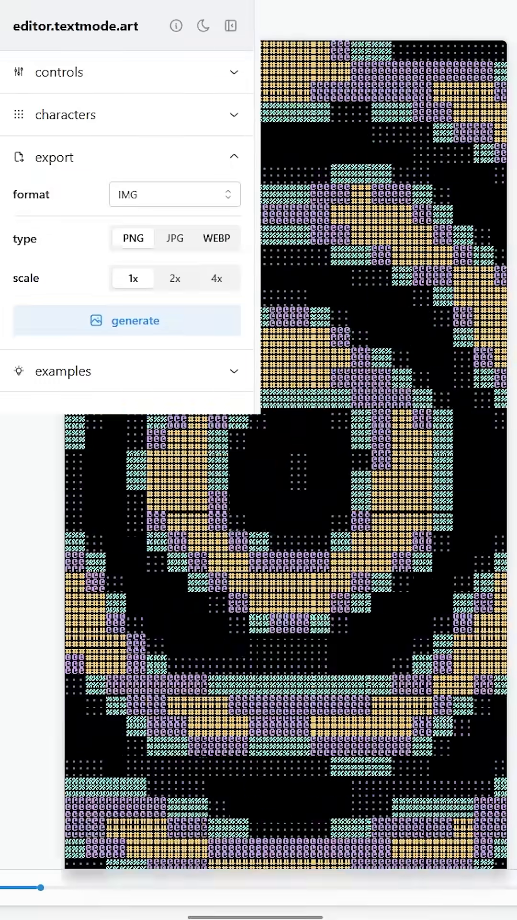
pyautogui.click(174, 194)
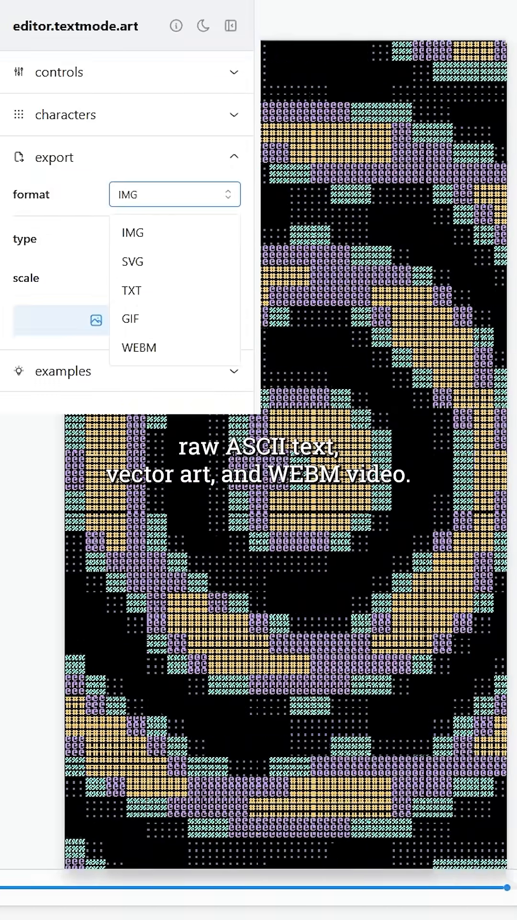
pyautogui.click(140, 347)
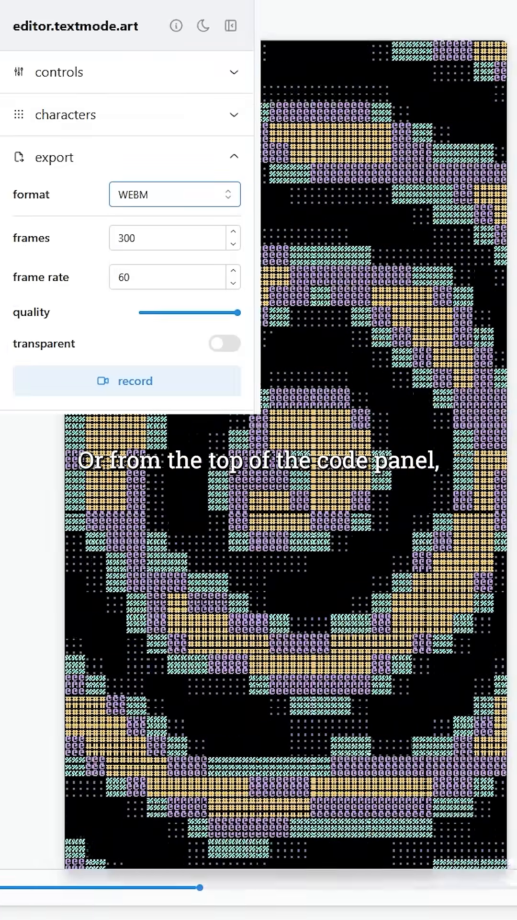